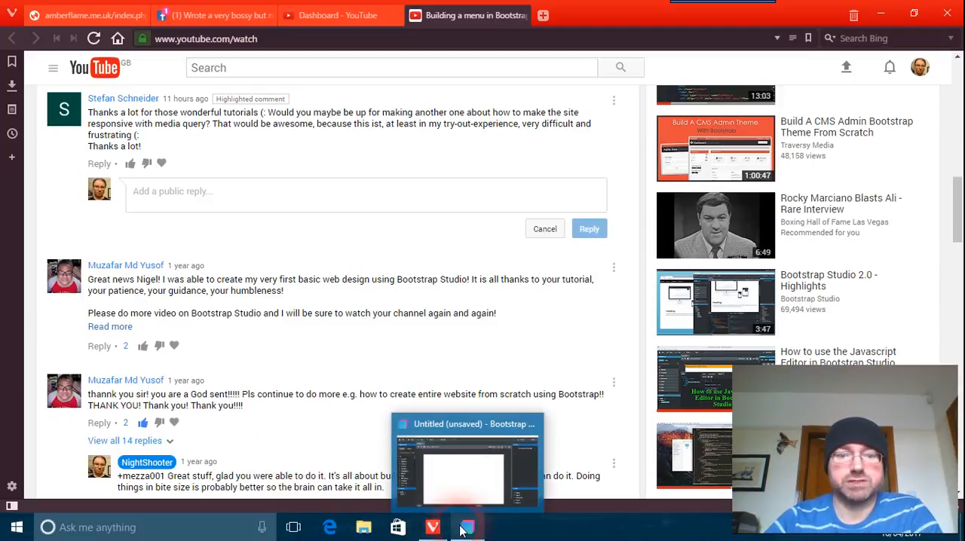
# - Switch from the YouTube comments to the blank untitled Bootstrap Studio design
pyautogui.click(467, 528)
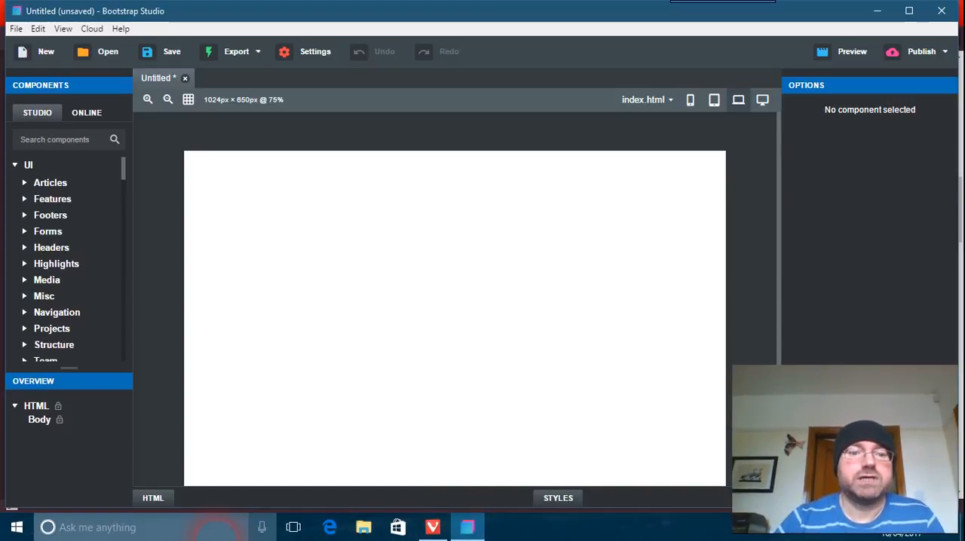
# - Add an empty <style></style> block to the design-wide Head Content code
pyautogui.click(314, 51)
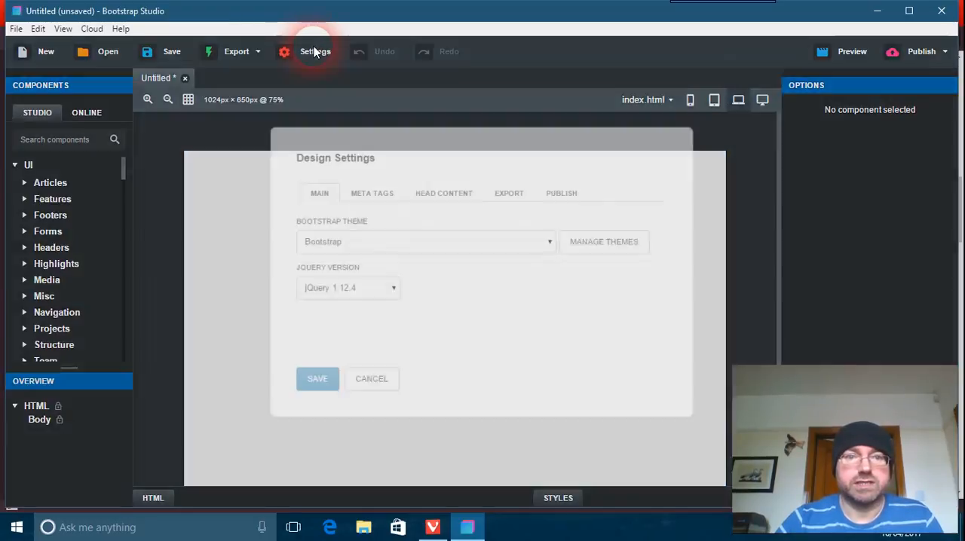
pyautogui.click(440, 187)
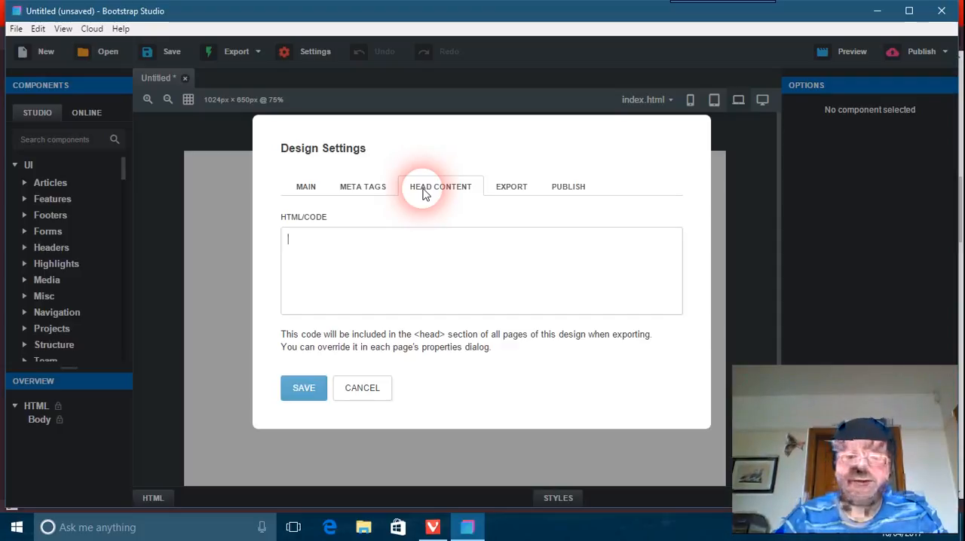
pyautogui.write('<style')
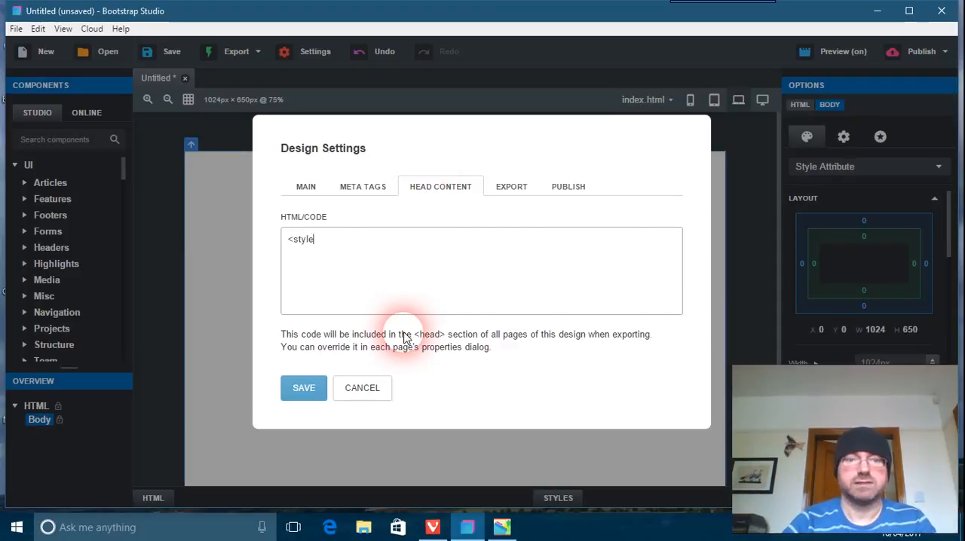
pyautogui.write('>')
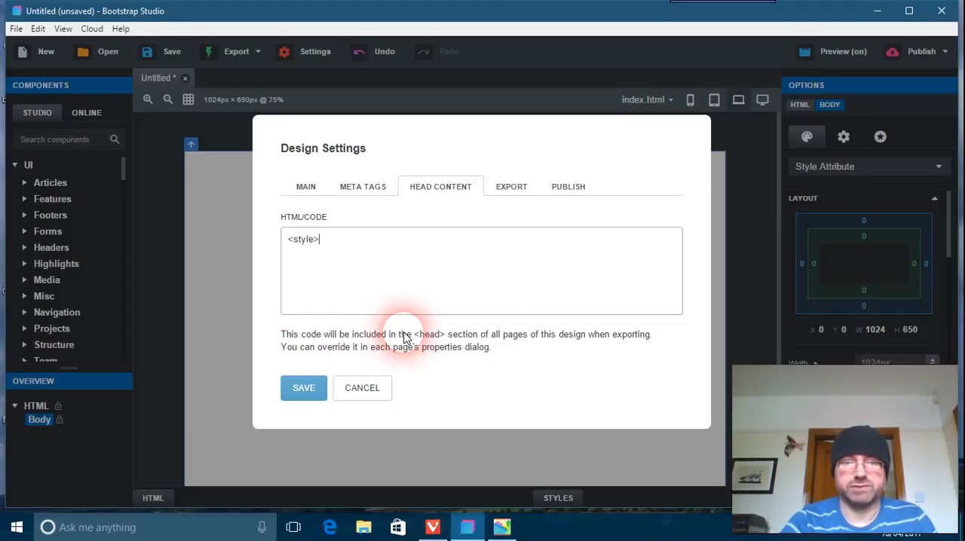
pyautogui.write('<')
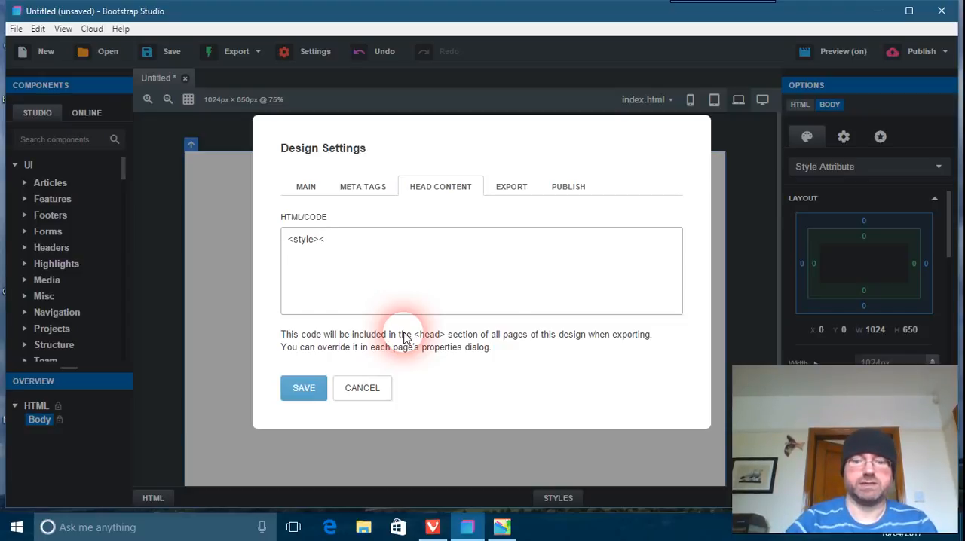
pyautogui.write('/style')
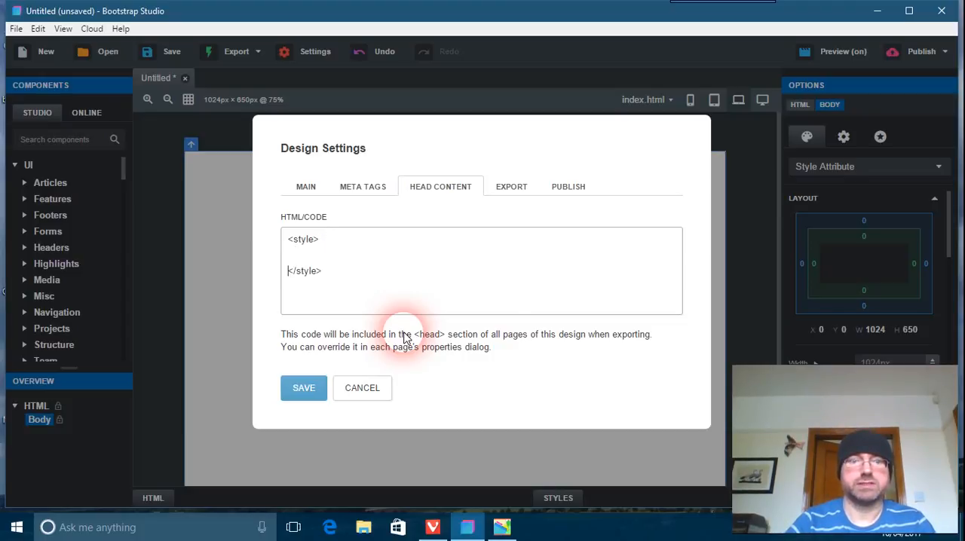
# - Inside the style block, give body a background-color of f90 orange
pyautogui.click(354, 253)
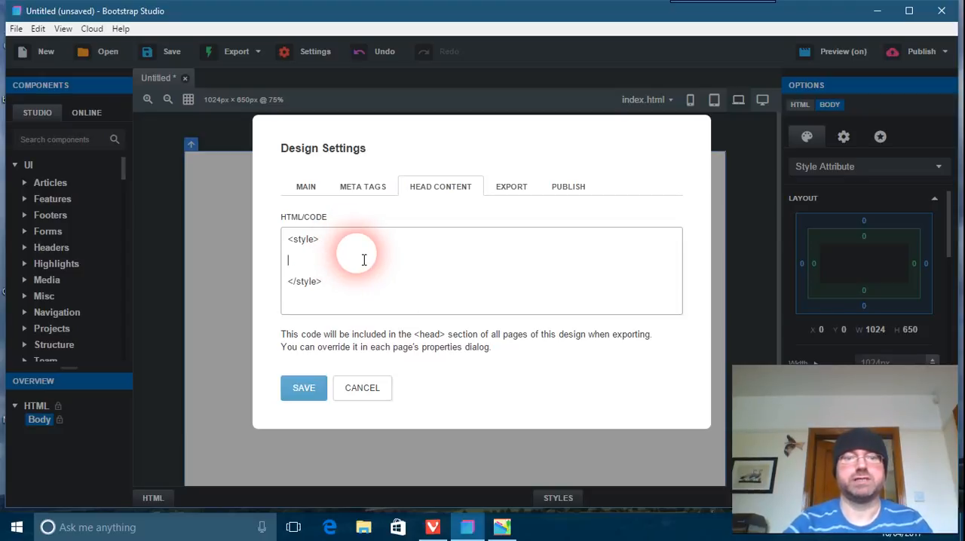
pyautogui.write('body')
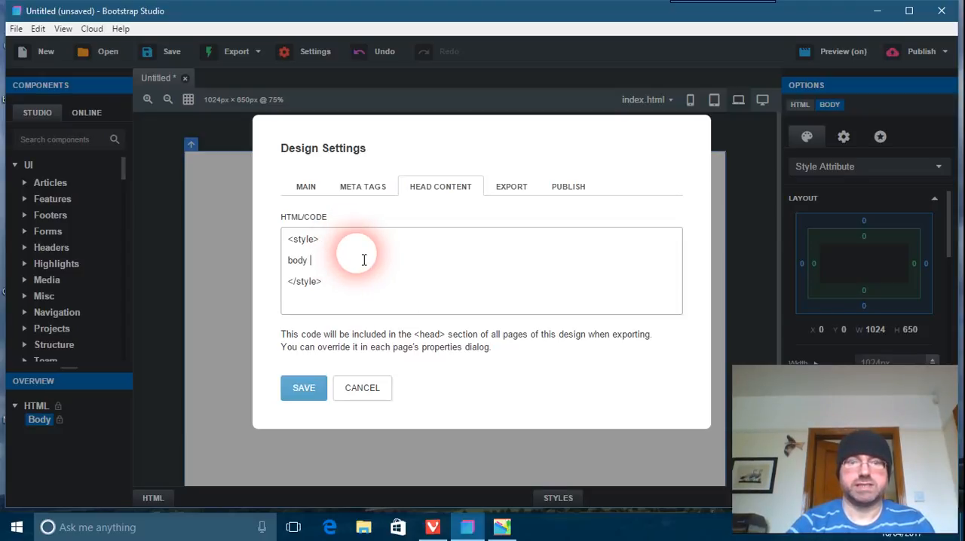
pyautogui.write('{}')
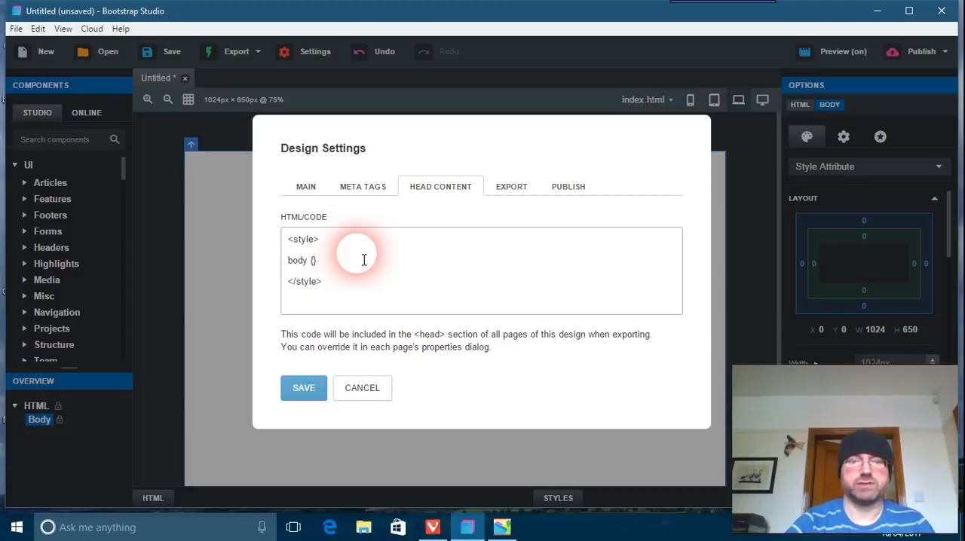
pyautogui.write('background')
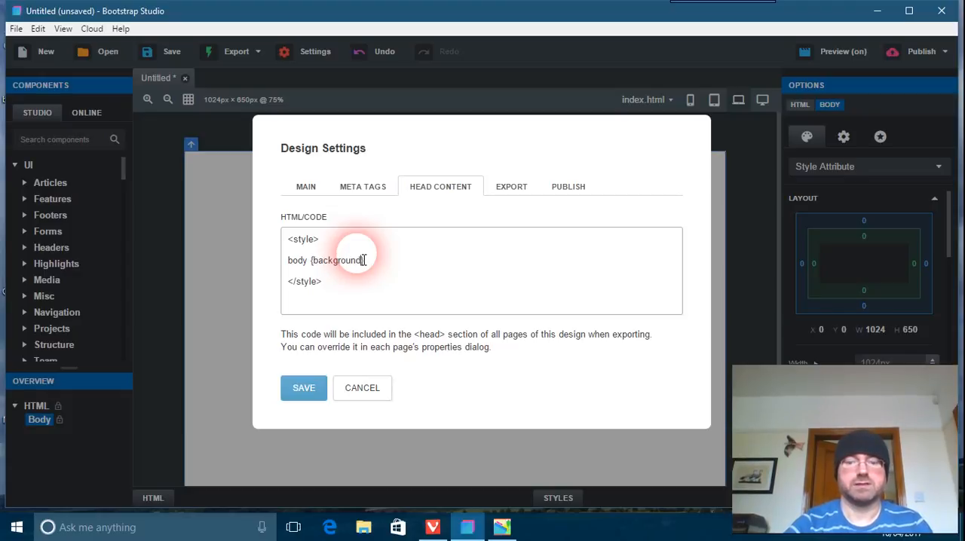
pyautogui.write('-color')
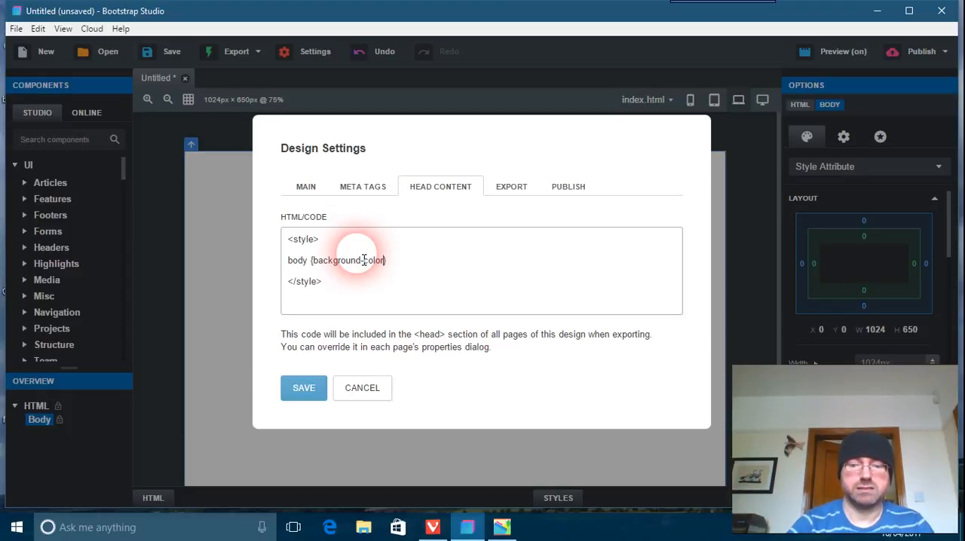
pyautogui.write('k')
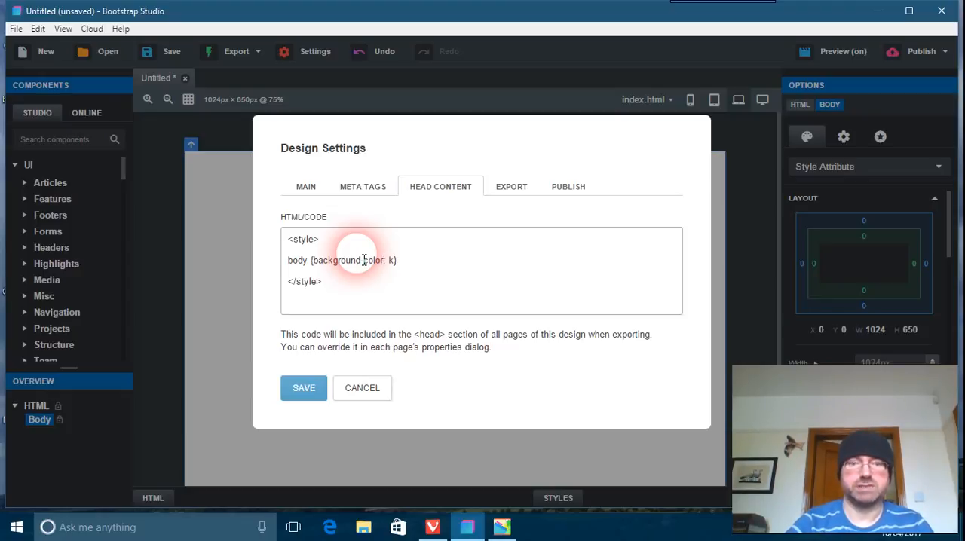
pyautogui.write('f090')
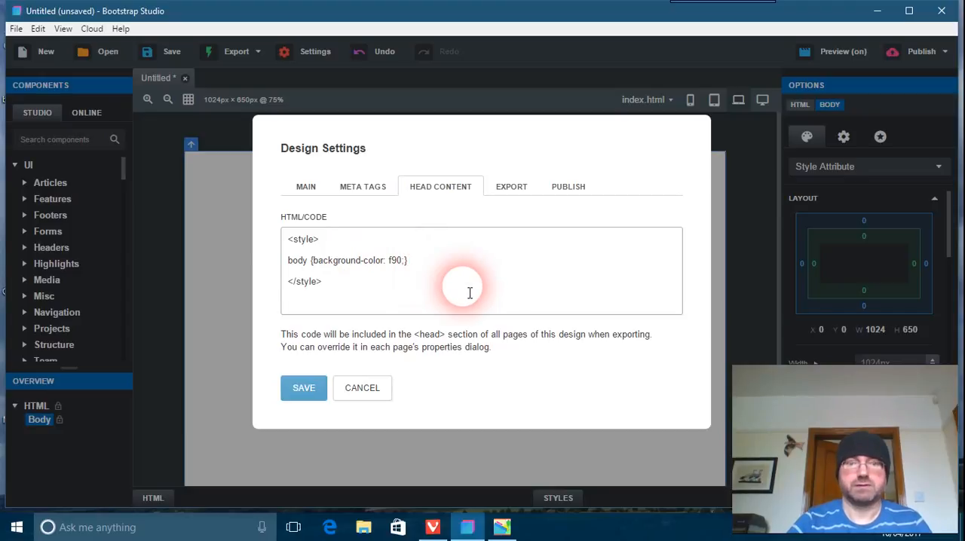
pyautogui.write('@')
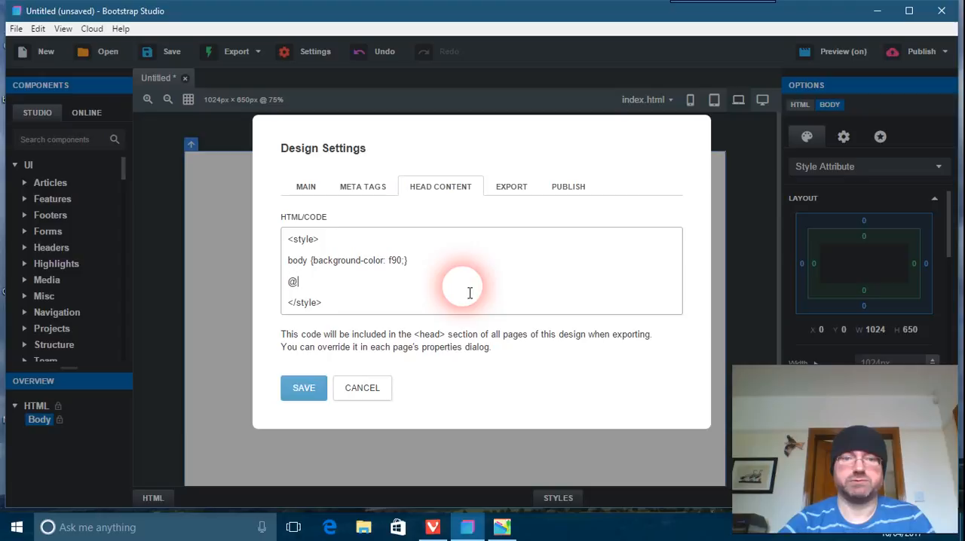
# - Start a media query for screens with max-width 500px
pyautogui.write('med')
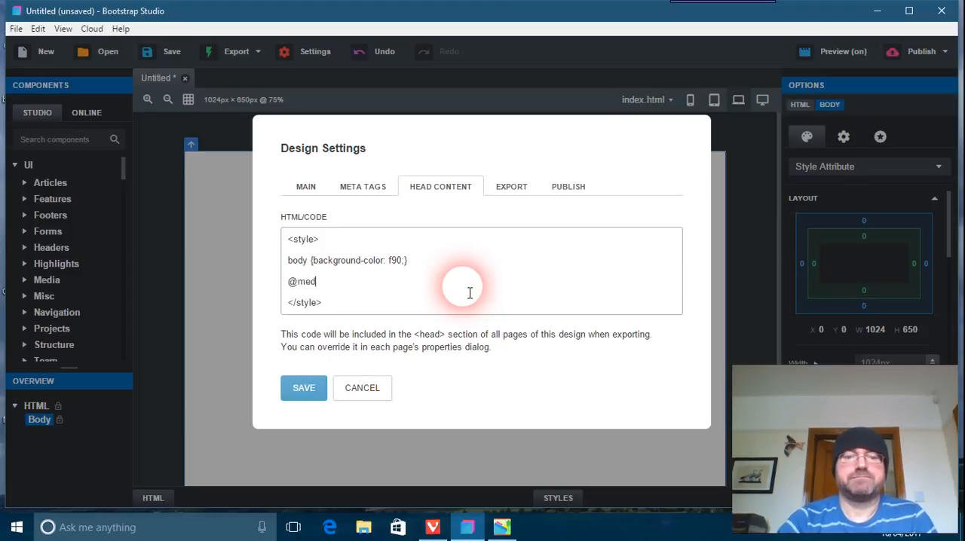
pyautogui.write('ia')
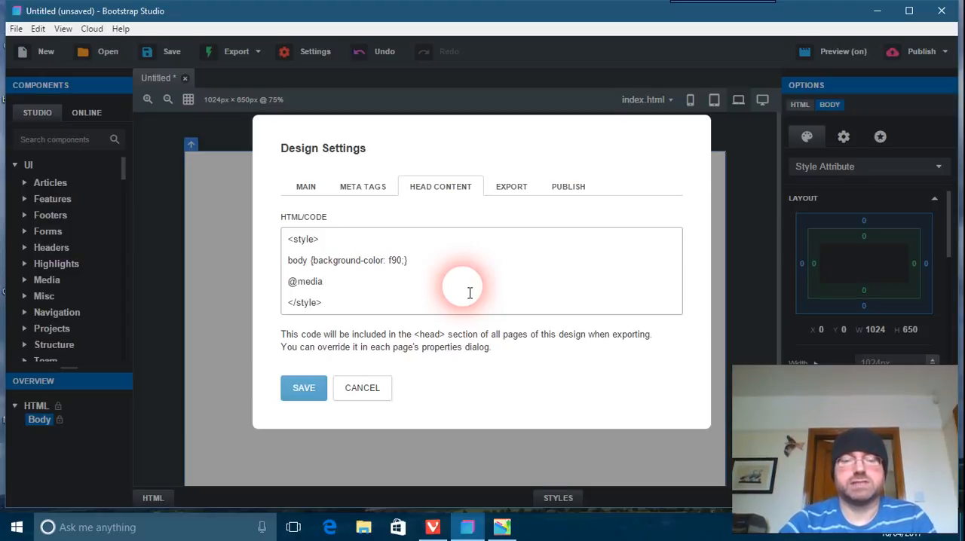
pyautogui.write('screen and')
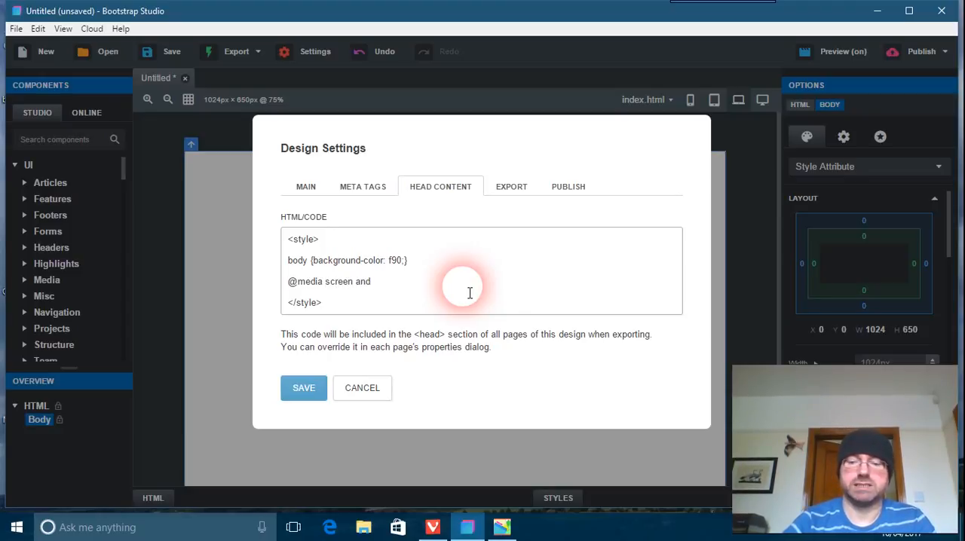
pyautogui.write('()')
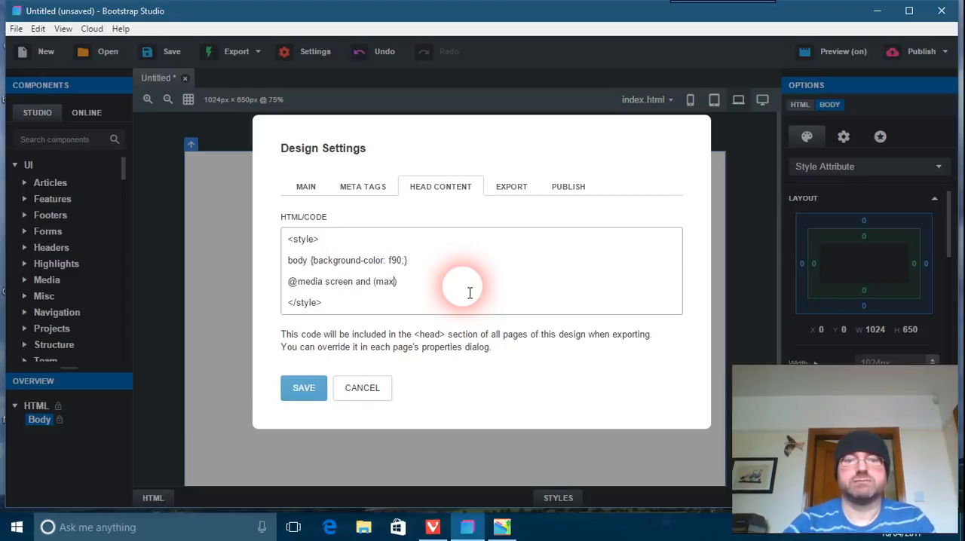
pyautogui.write('wd')
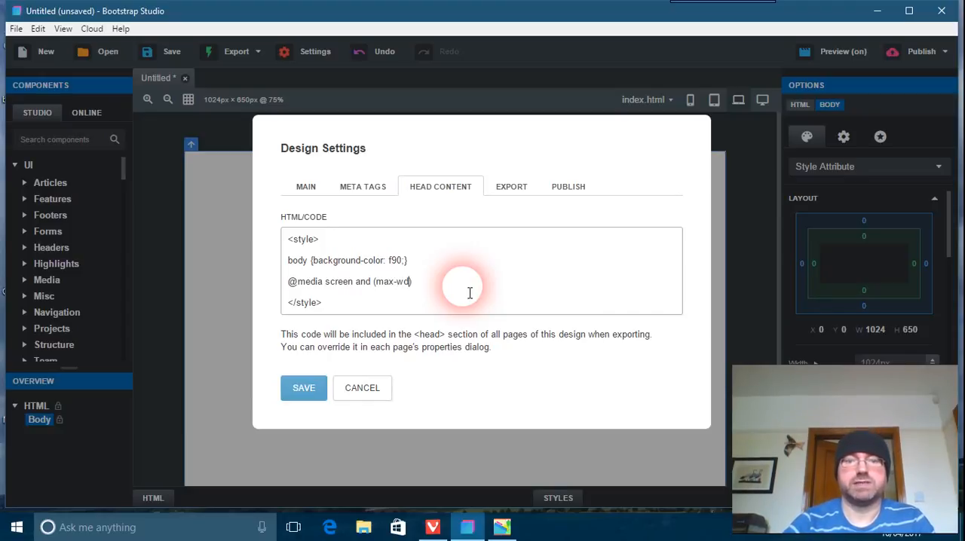
pyautogui.write('th')
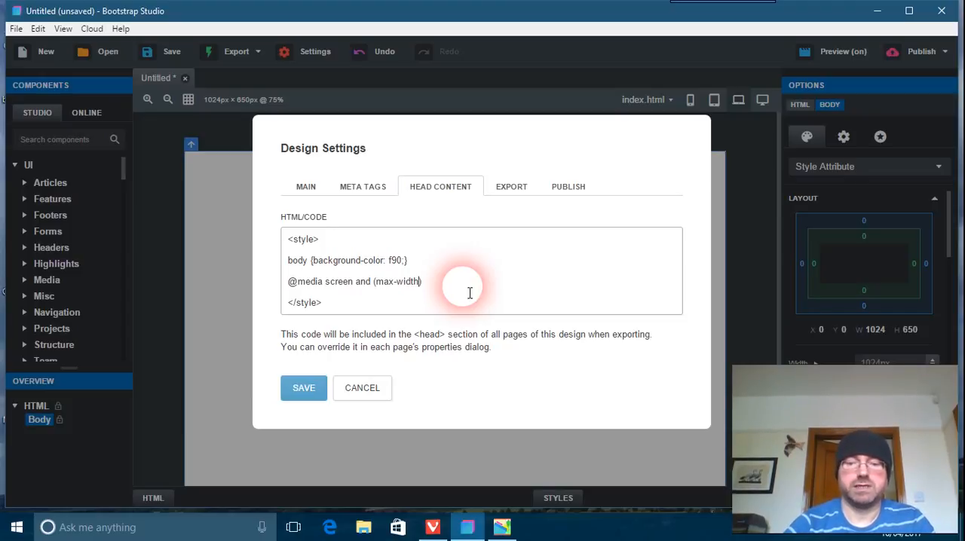
pyautogui.write('50')
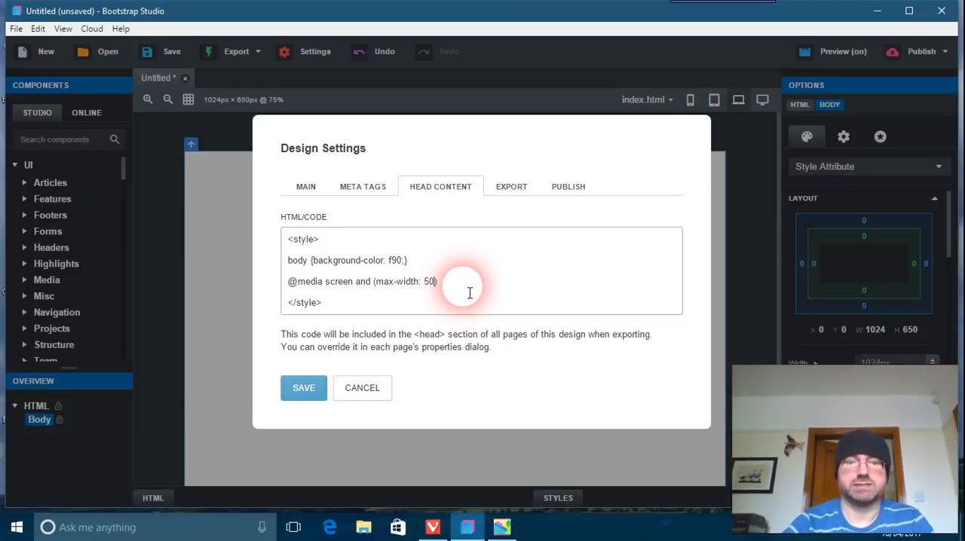
pyautogui.write('0px)')
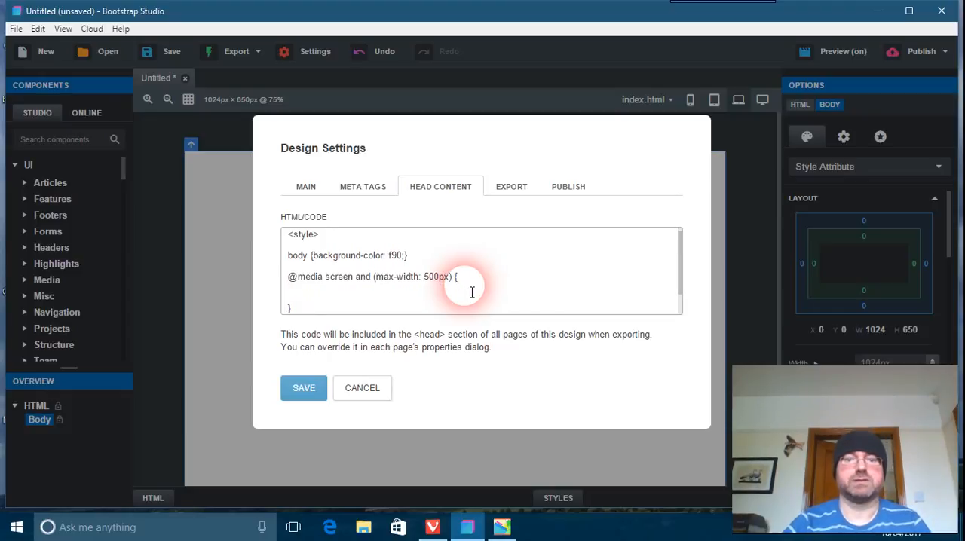
# - Inside the media query, set the body background-color to red
pyautogui.write('bo')
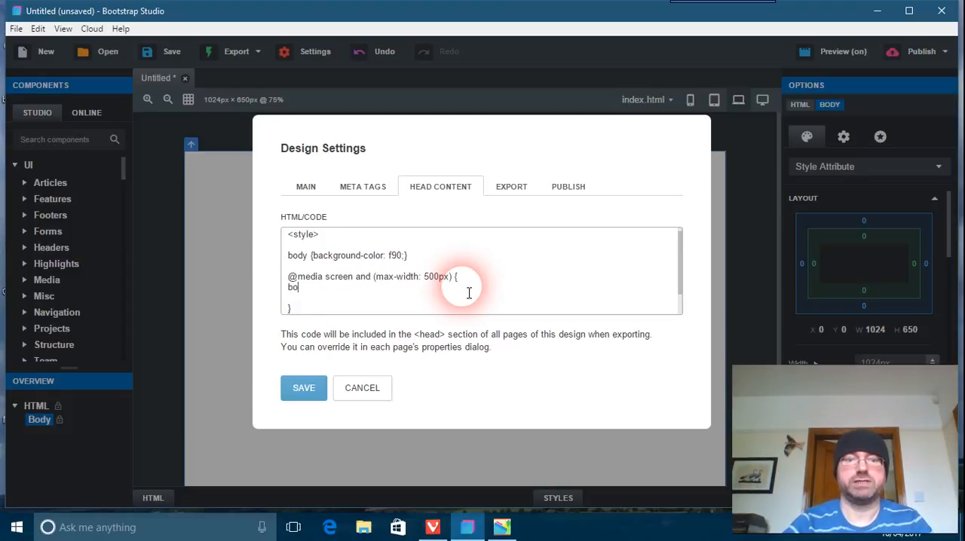
pyautogui.write('dy {}')
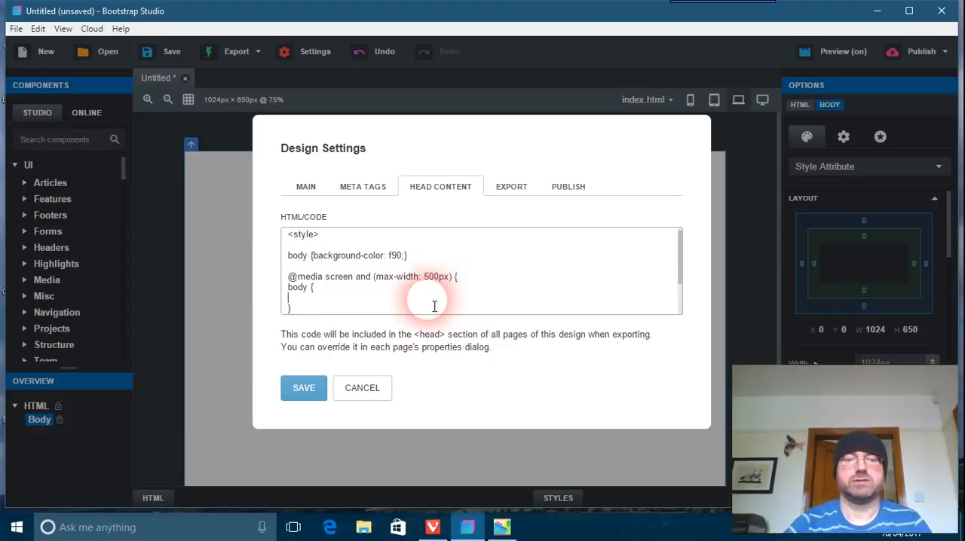
pyautogui.write('background')
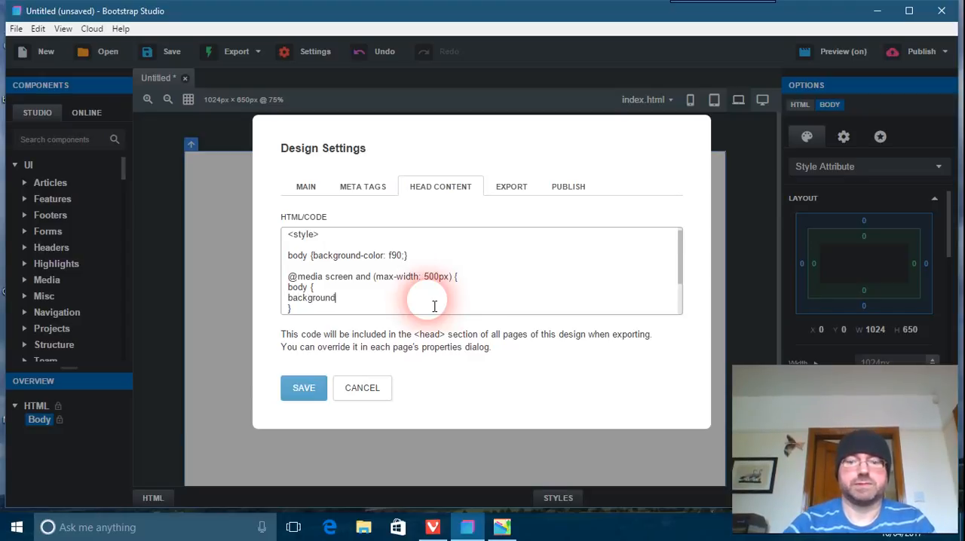
pyautogui.write('-color:')
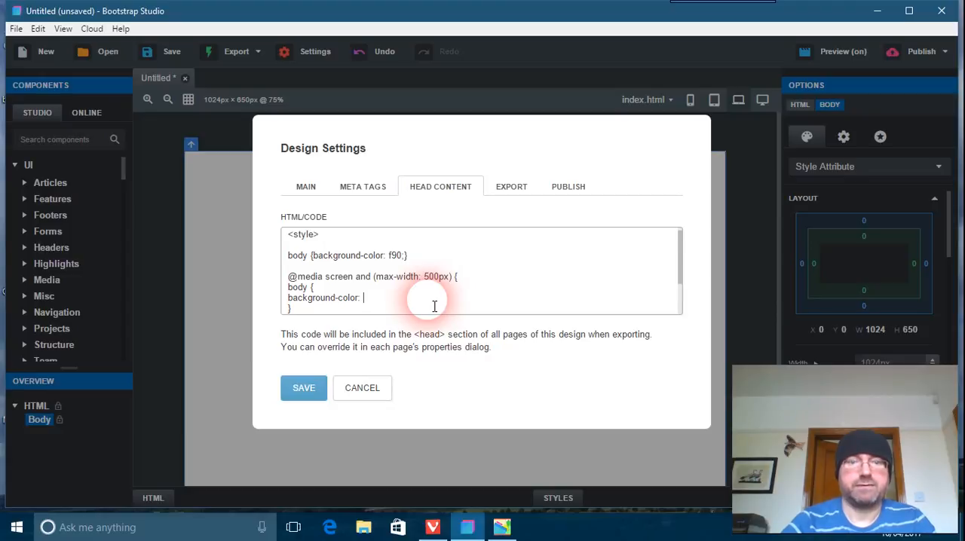
pyautogui.write('red;')
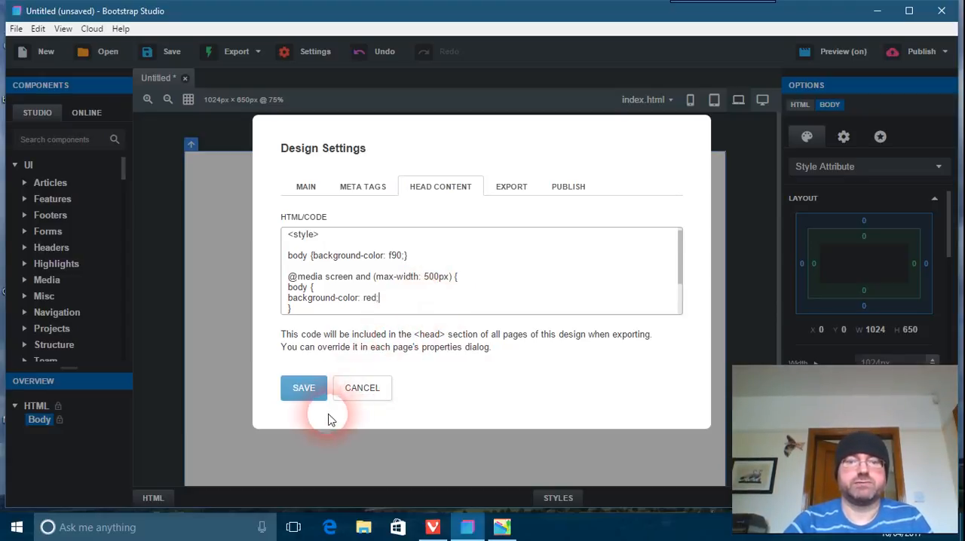
# - Save the head content styles and enable the live preview in a web browser
pyautogui.click(304, 388)
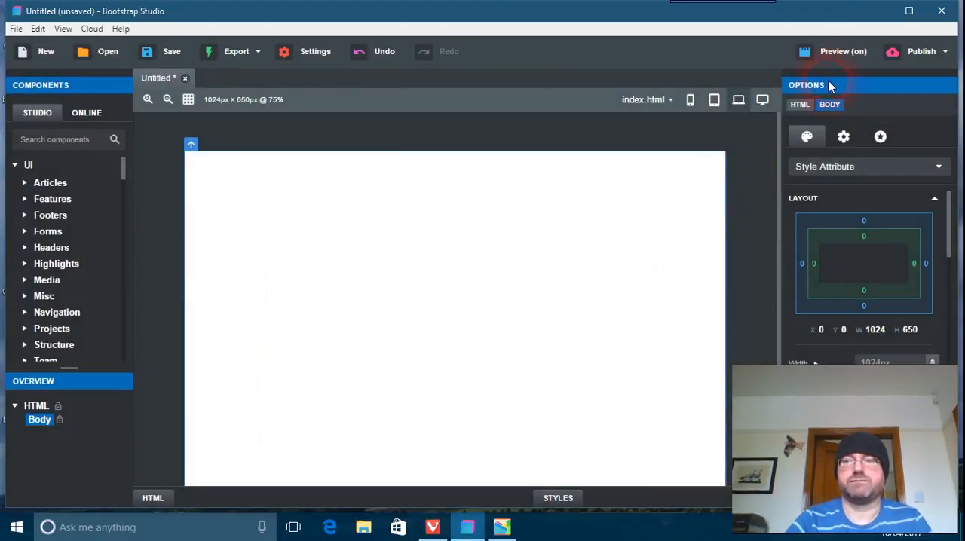
pyautogui.click(842, 51)
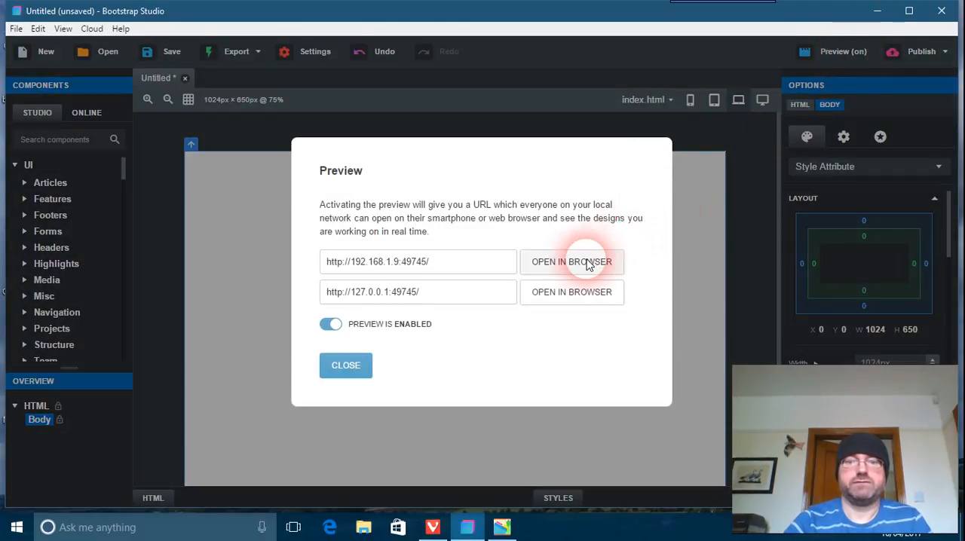
pyautogui.click(571, 262)
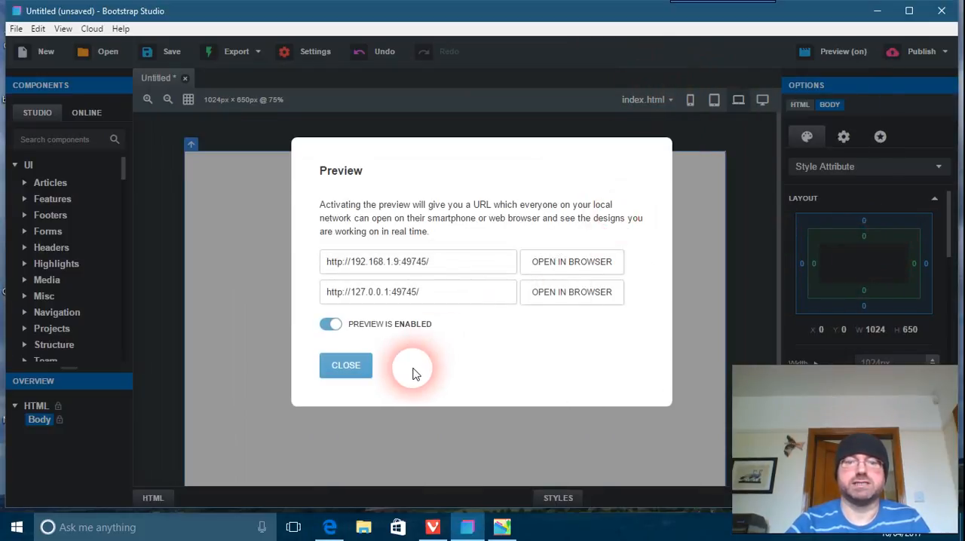
pyautogui.click(346, 365)
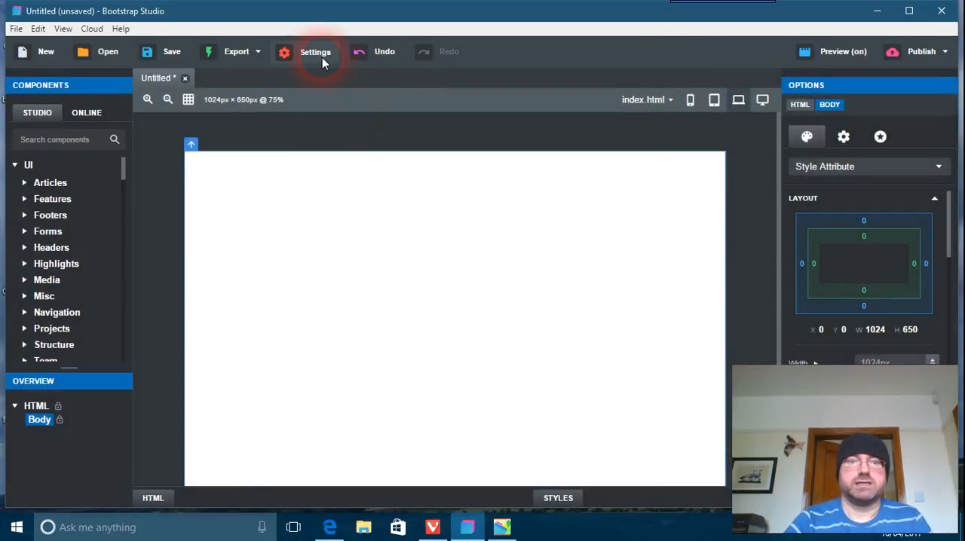
# - Re-save the design settings and view the orange page in the browser preview
pyautogui.click(315, 51)
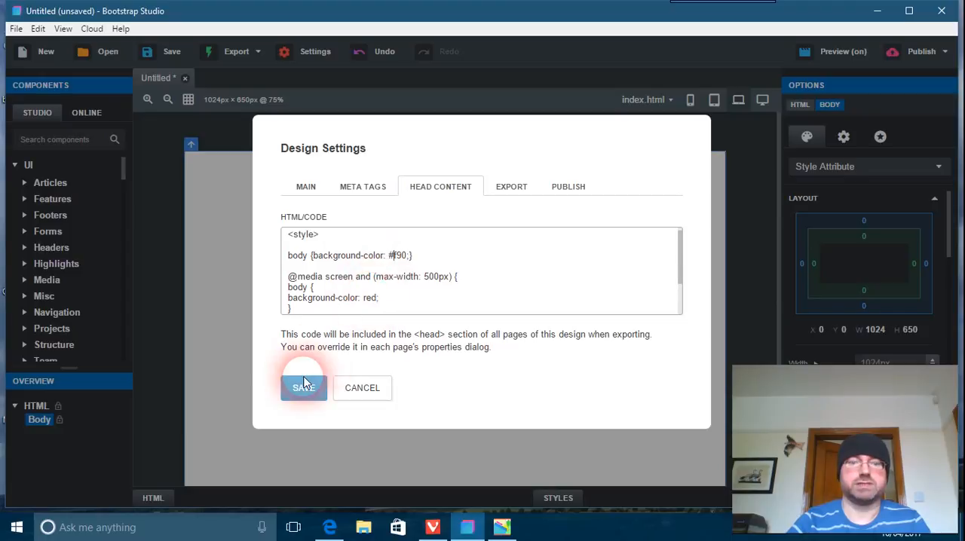
pyautogui.click(305, 388)
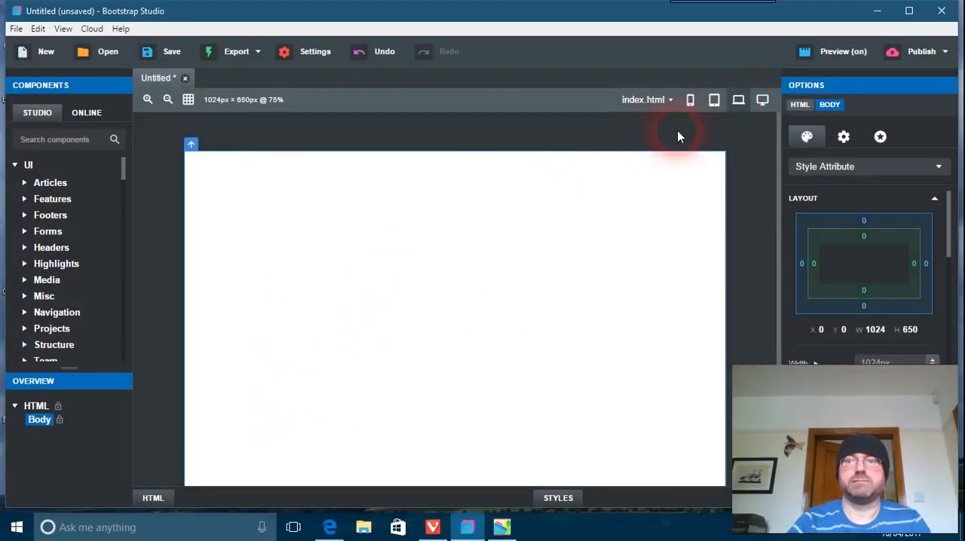
pyautogui.click(843, 51)
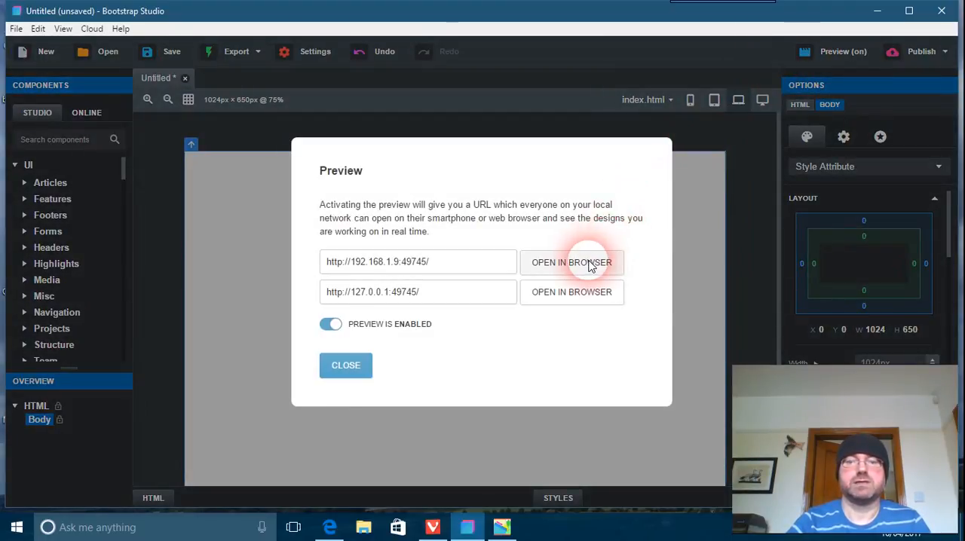
pyautogui.click(571, 262)
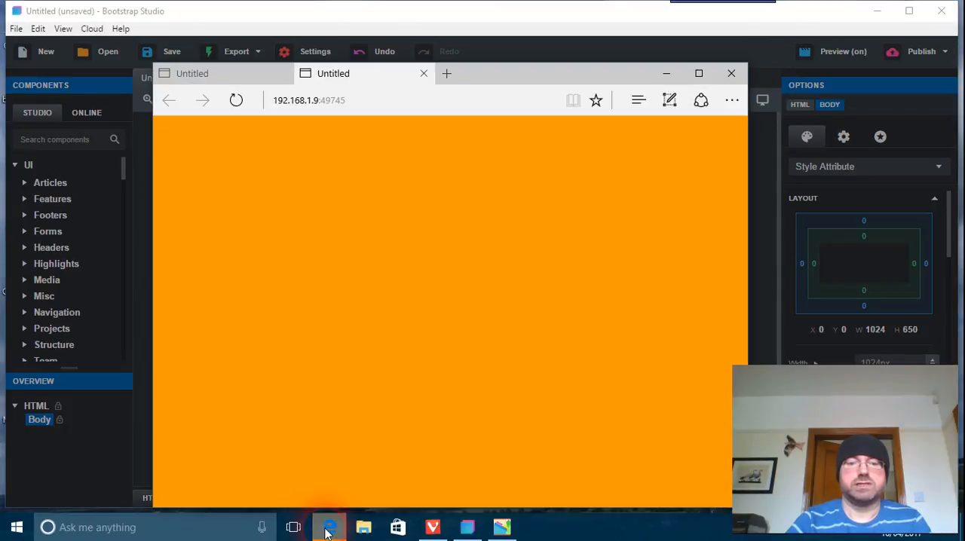